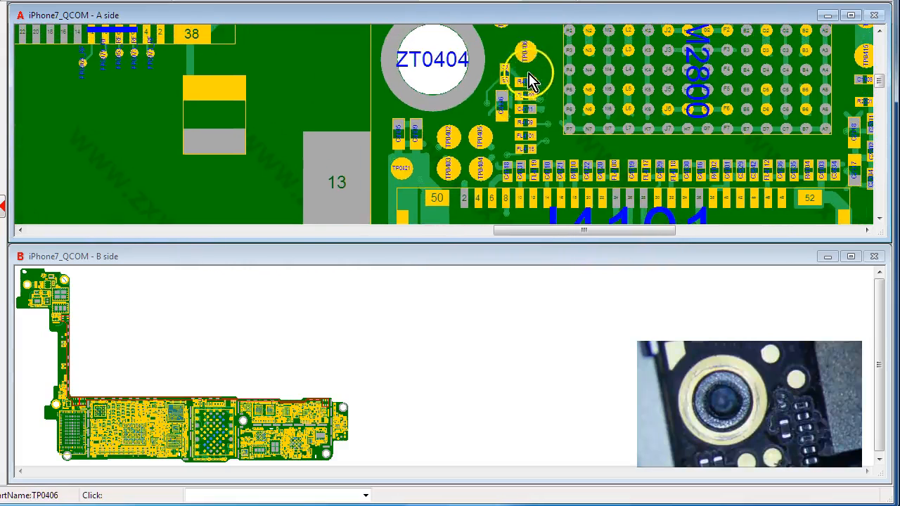
Inspect R4710 pin 1 on PP1V8, then follow pin 2 to FL4729 on I2C3_AP_SDA
left_click(507, 73)
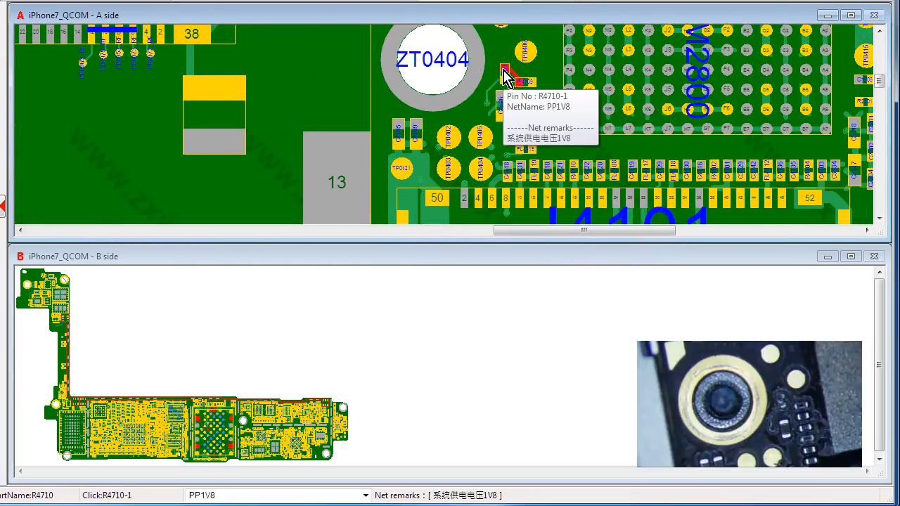
left_click(506, 73)
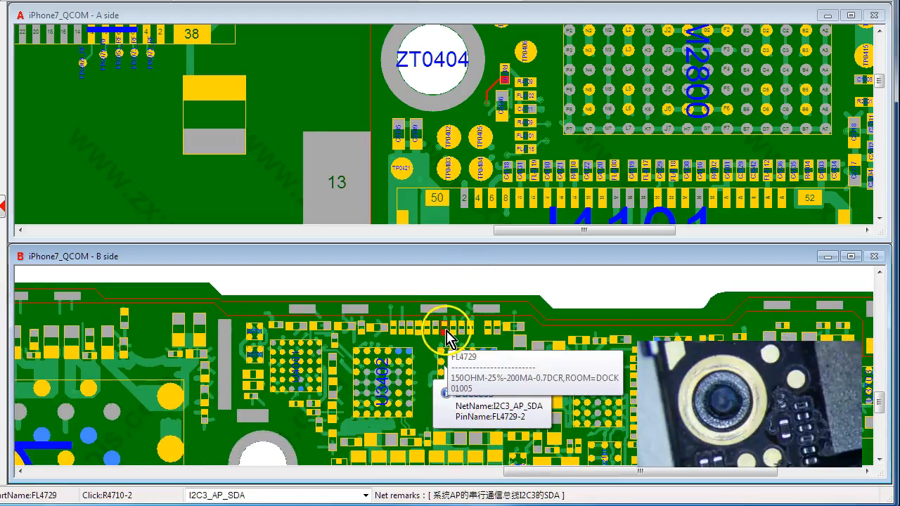
Confirm FL4729 pin 2 belongs to net I2C3_AP_SDA on the B side
left_click(447, 326)
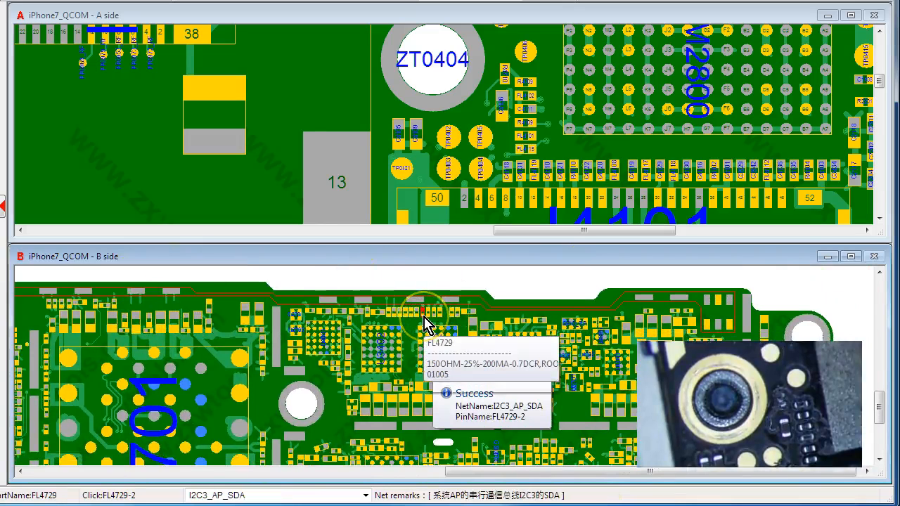
left_click(396, 172)
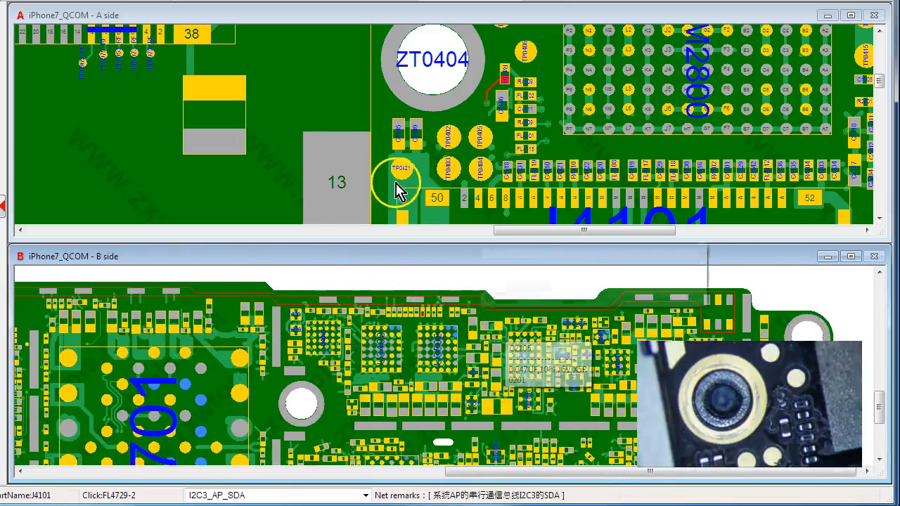
left_click(213, 155)
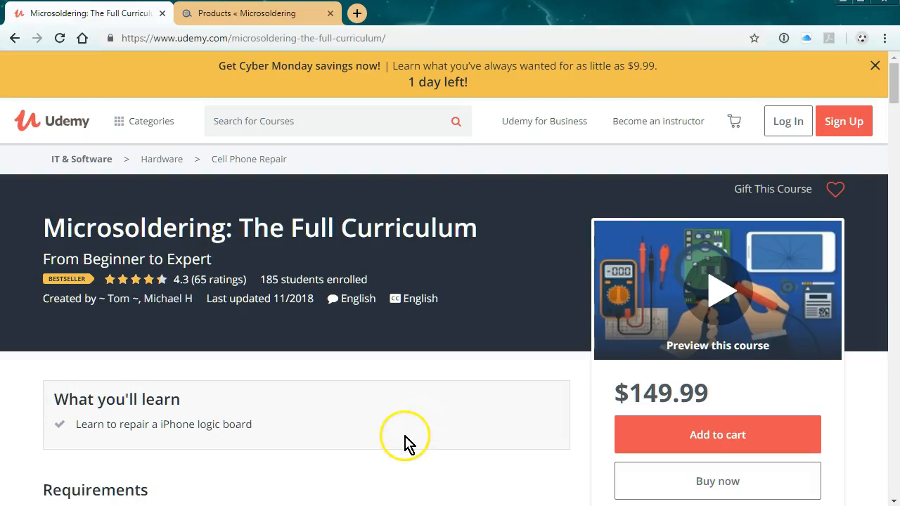
mouse_move(406, 448)
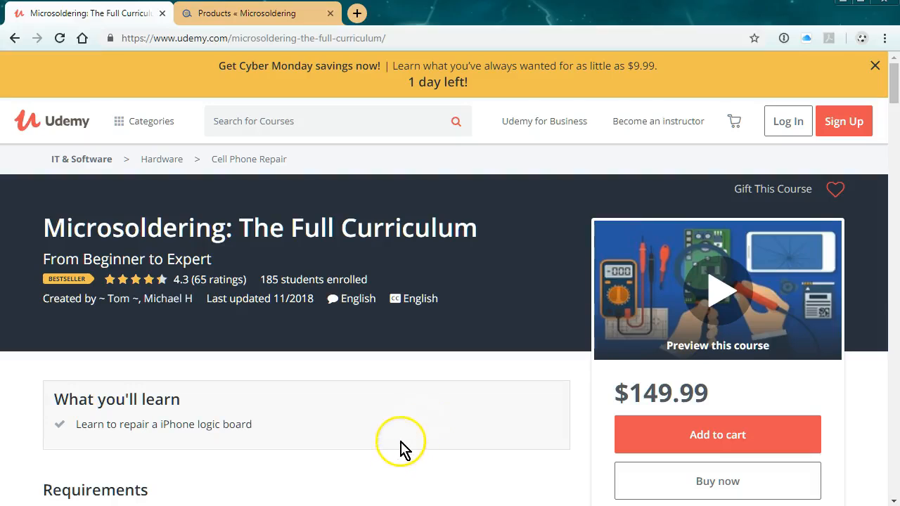
mouse_move(405, 448)
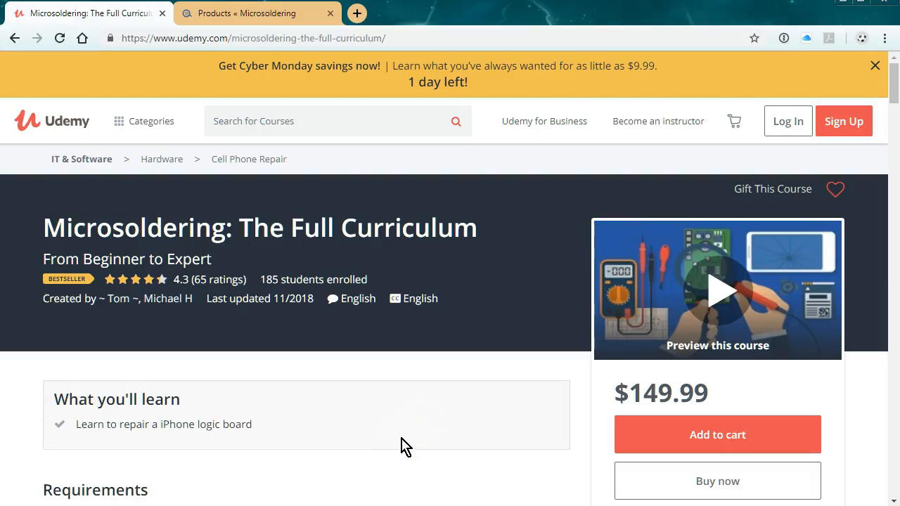
mouse_move(401, 436)
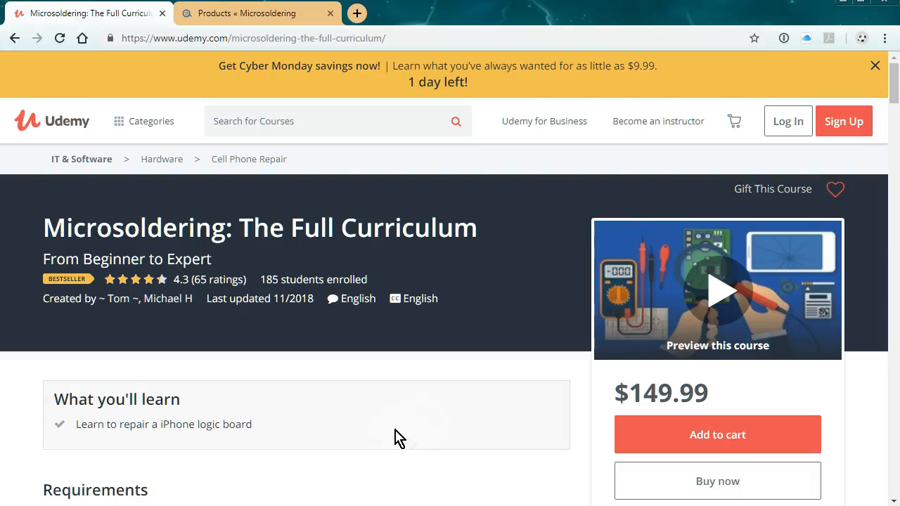
mouse_move(399, 430)
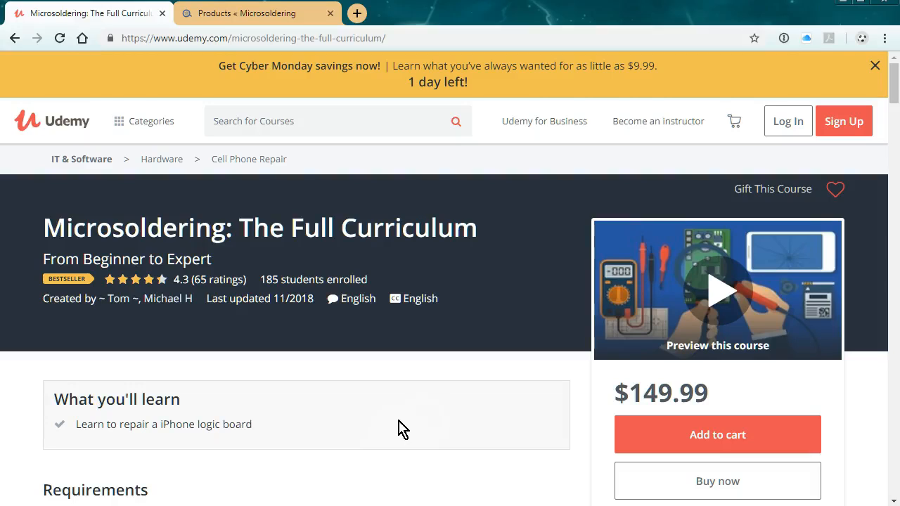
mouse_move(365, 434)
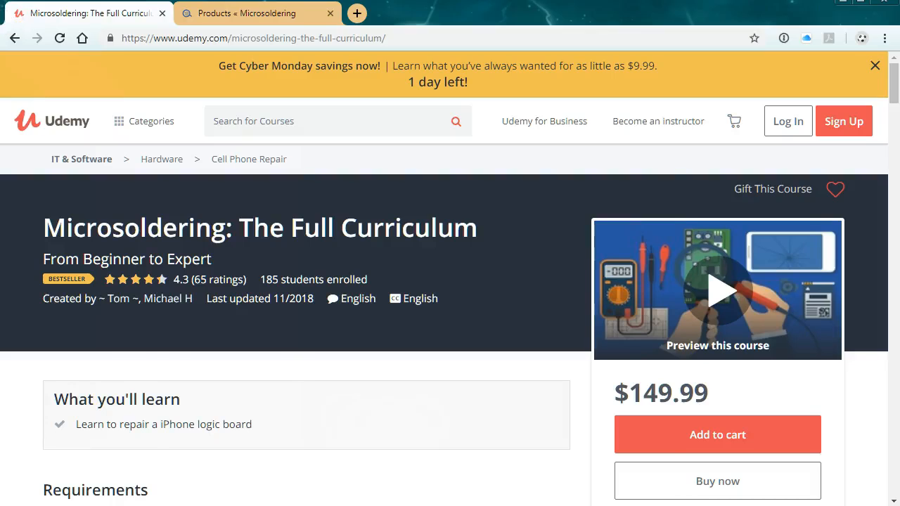
mouse_move(513, 371)
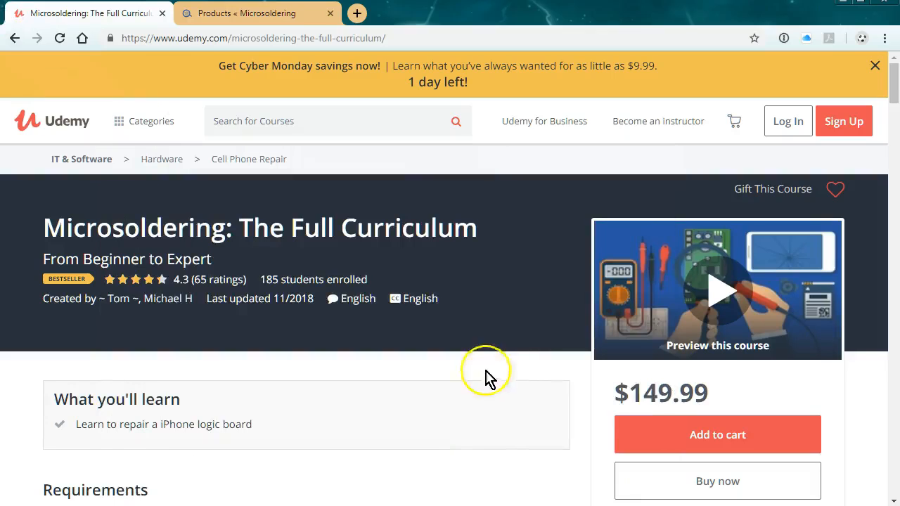
mouse_move(546, 413)
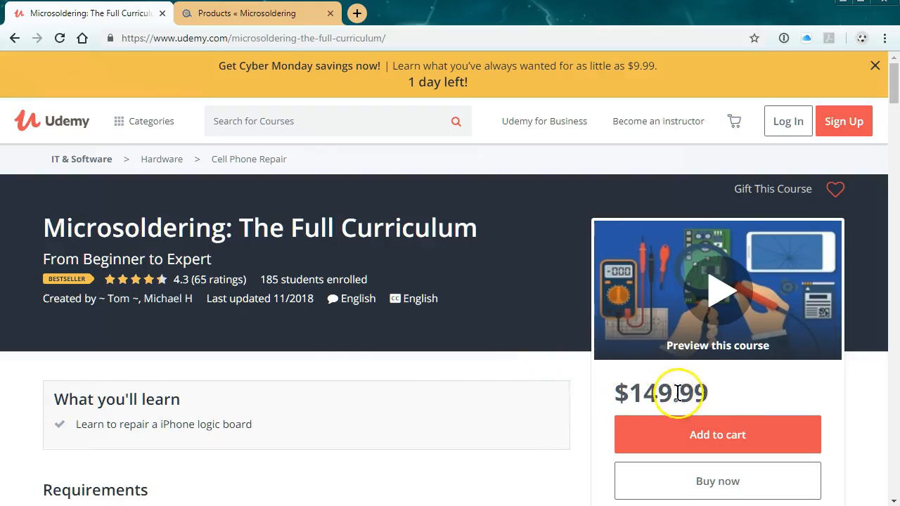
mouse_move(489, 237)
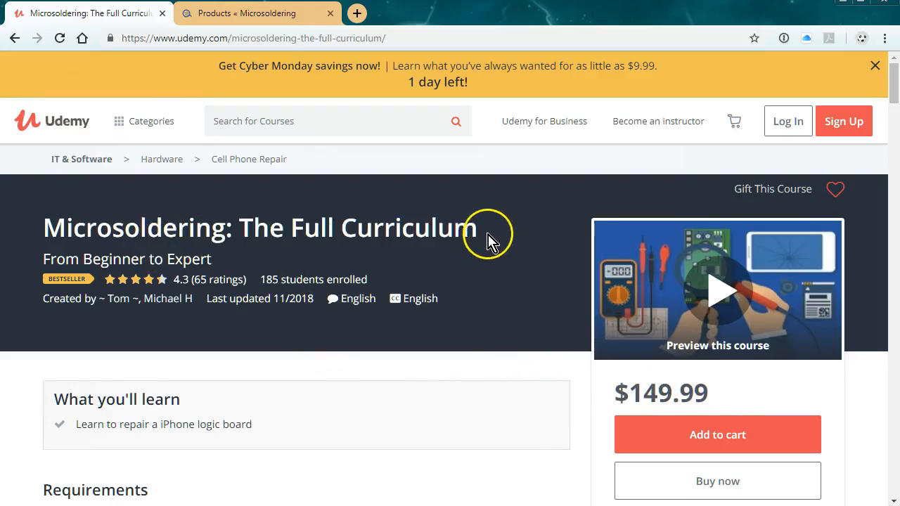
mouse_move(200, 303)
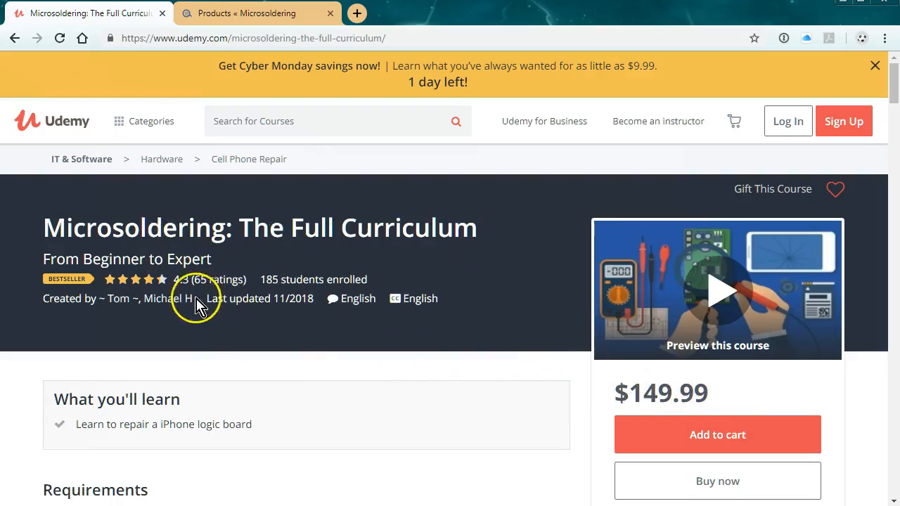
mouse_move(260, 368)
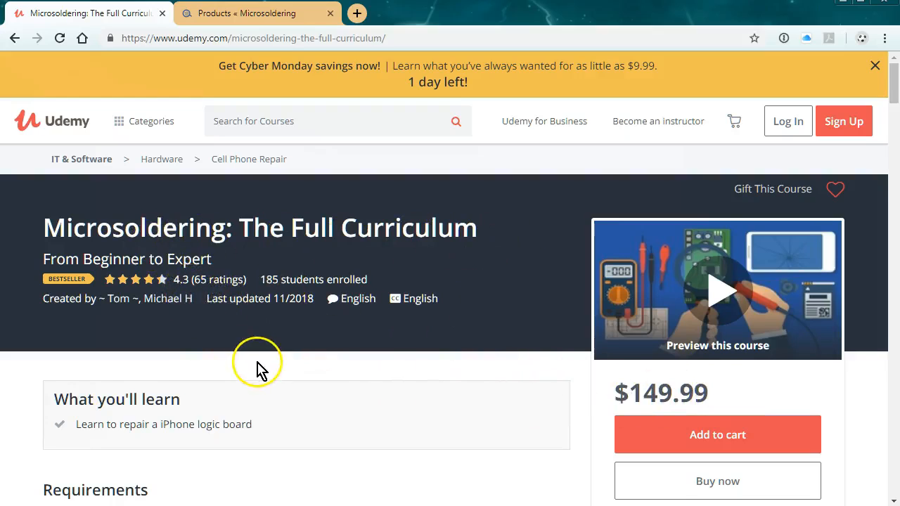
scroll("down", 3)
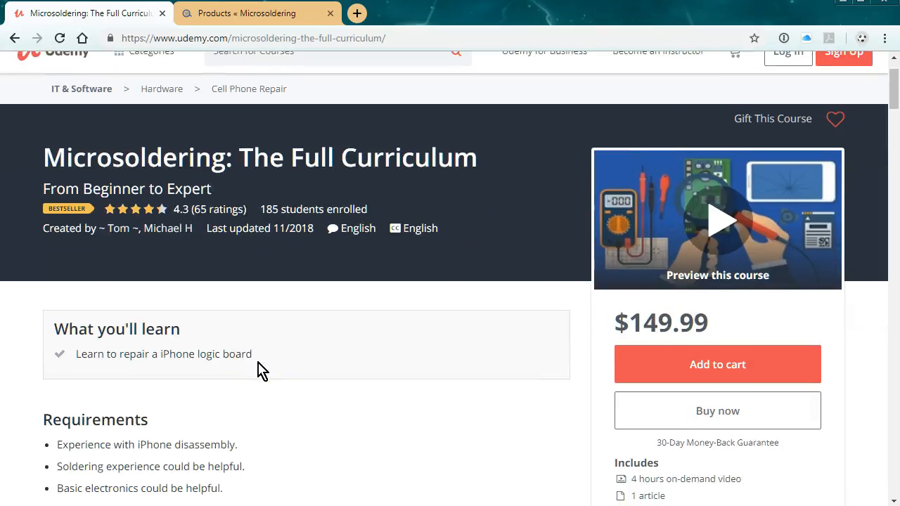
scroll("down", 3)
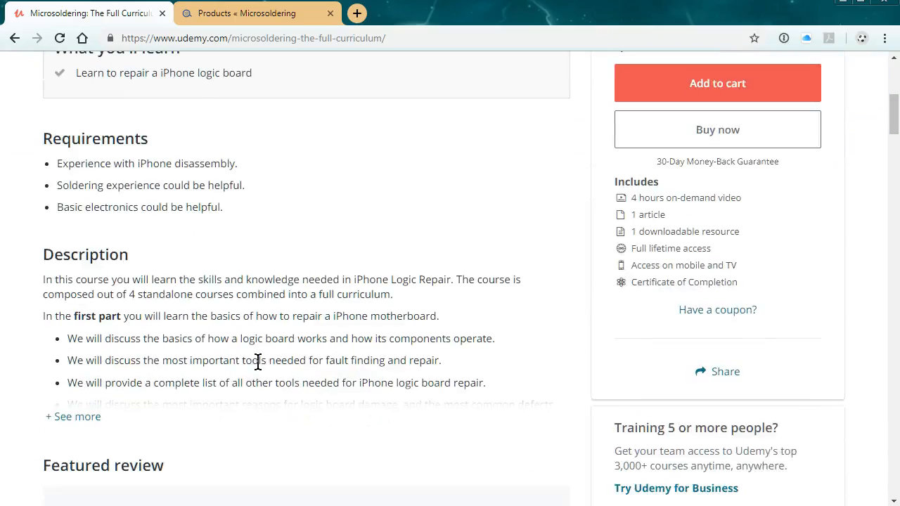
scroll("down", 3)
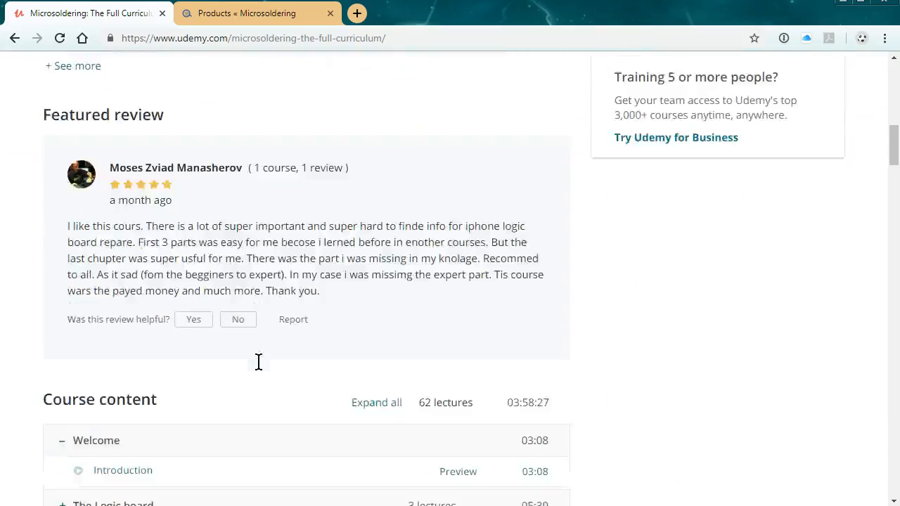
scroll("down", 3)
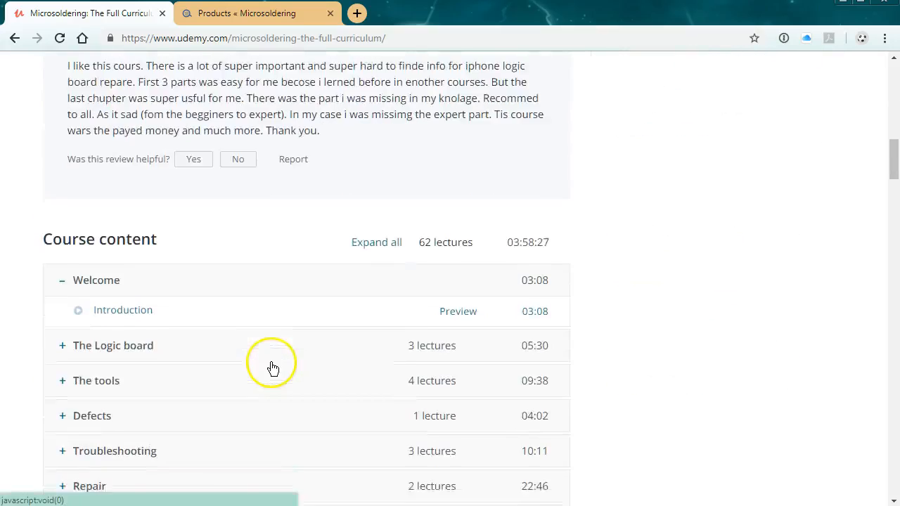
scroll("down", 3)
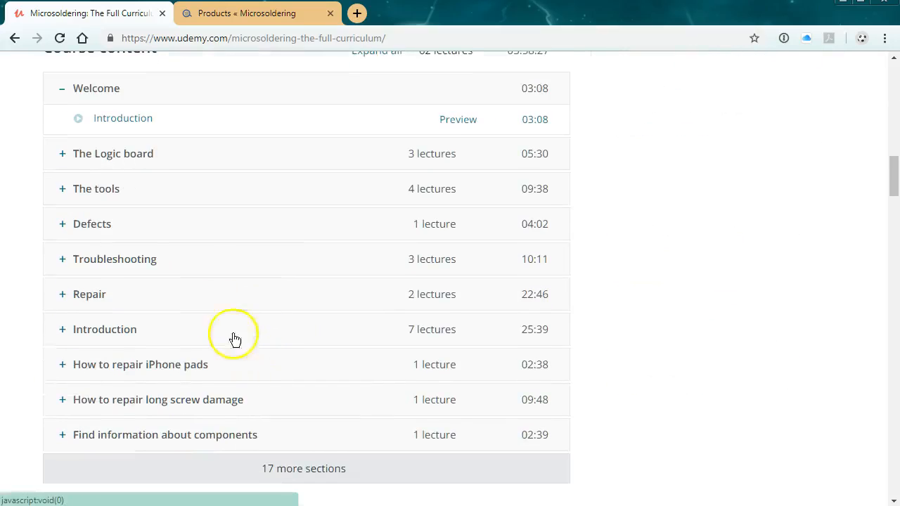
scroll("down", 3)
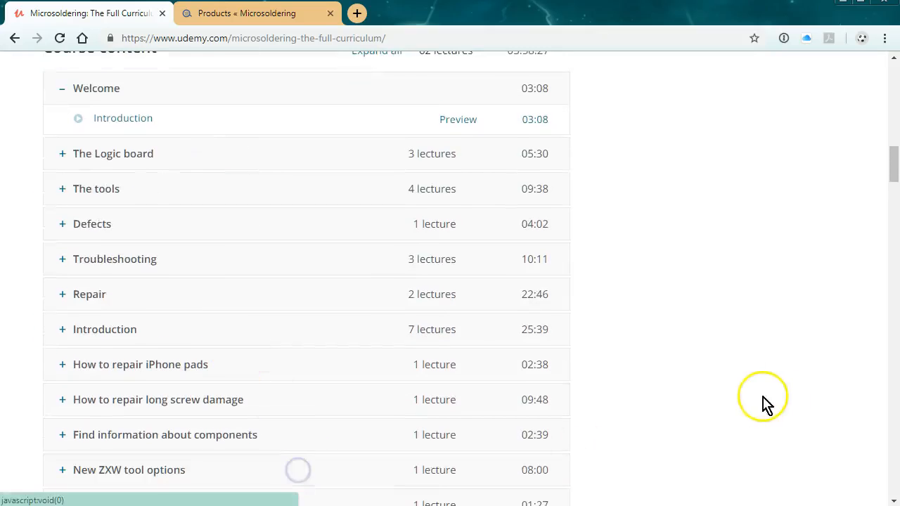
scroll("down", 3)
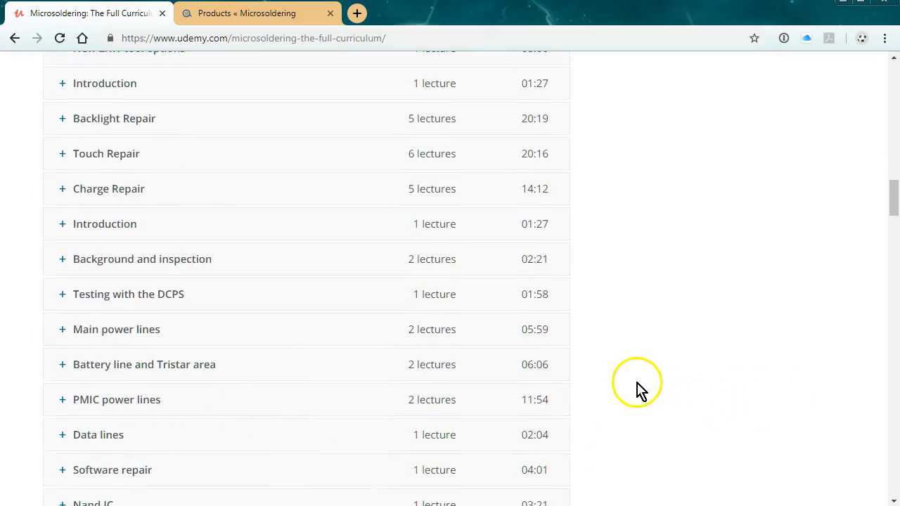
mouse_move(640, 391)
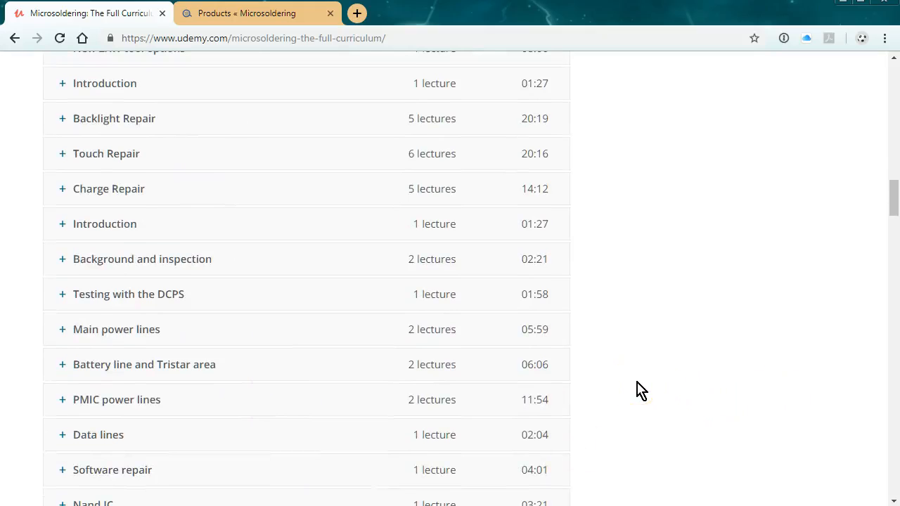
scroll("down", 3)
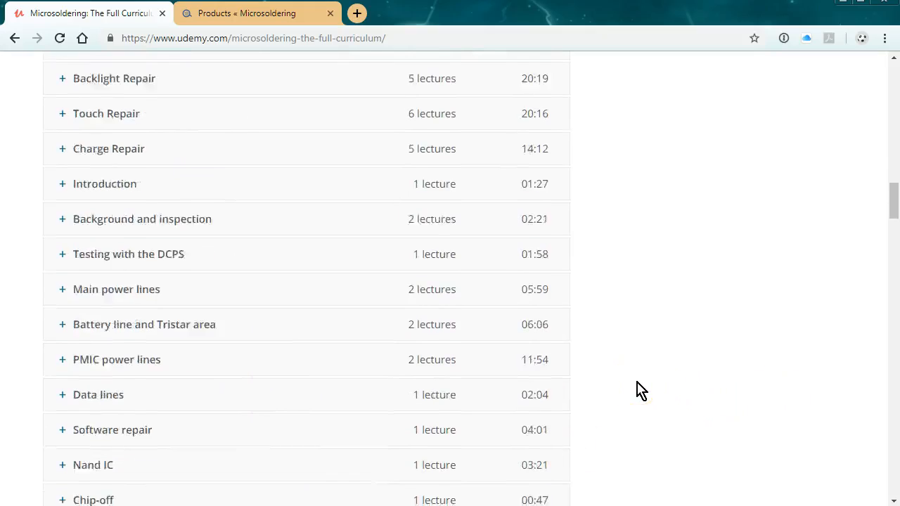
scroll("down", 3)
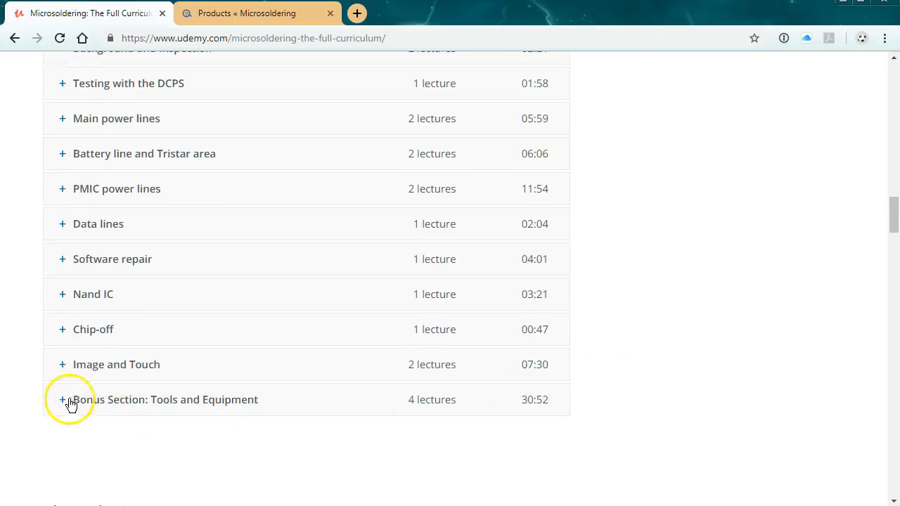
left_click(62, 399)
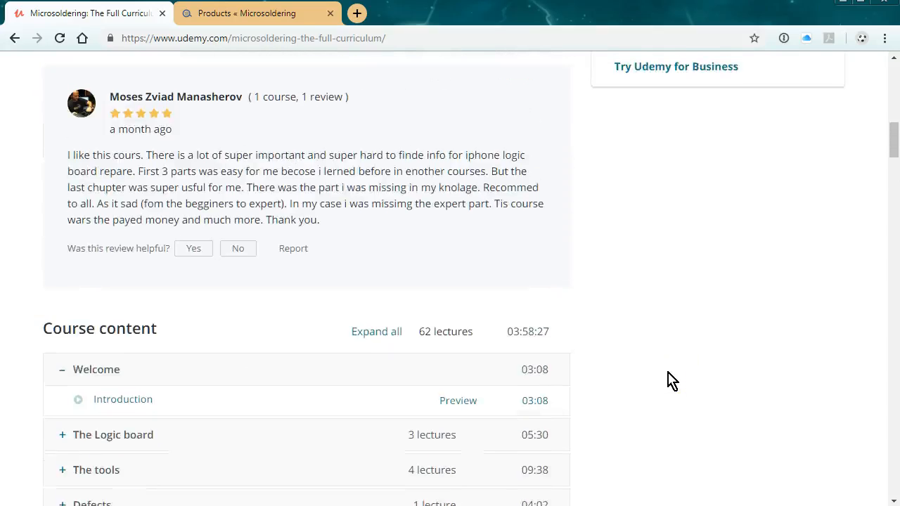
Scroll back up the Udemy course page toward the price area
scroll("up", 3)
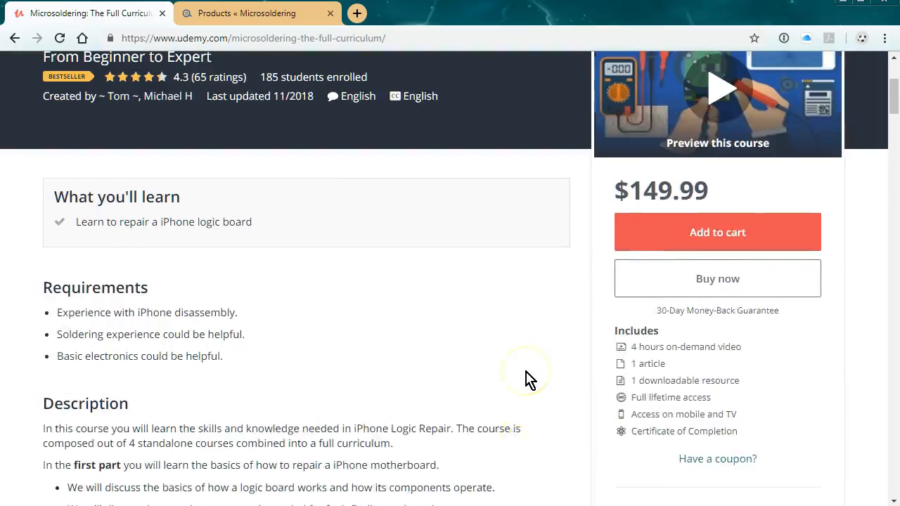
scroll("up", 3)
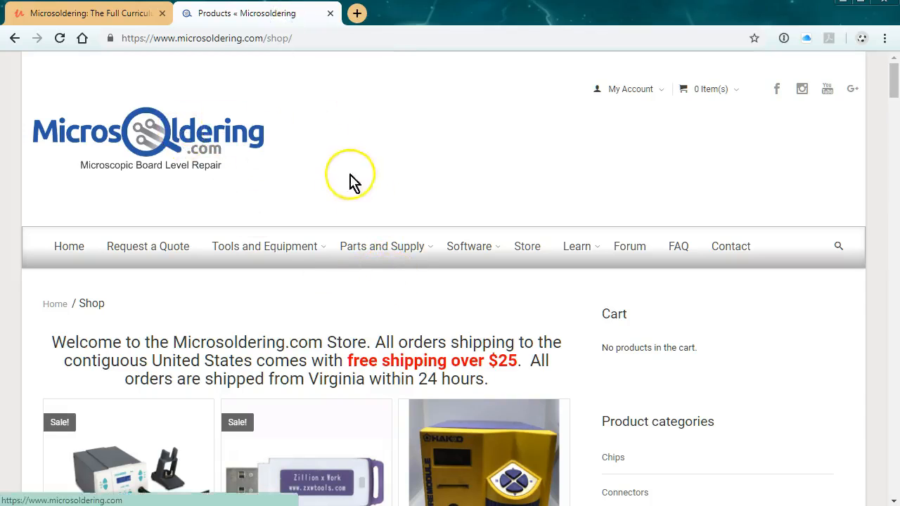
Show details for the Microsoldering: The Full Curriculum product in the shop grid
scroll("down", 3)
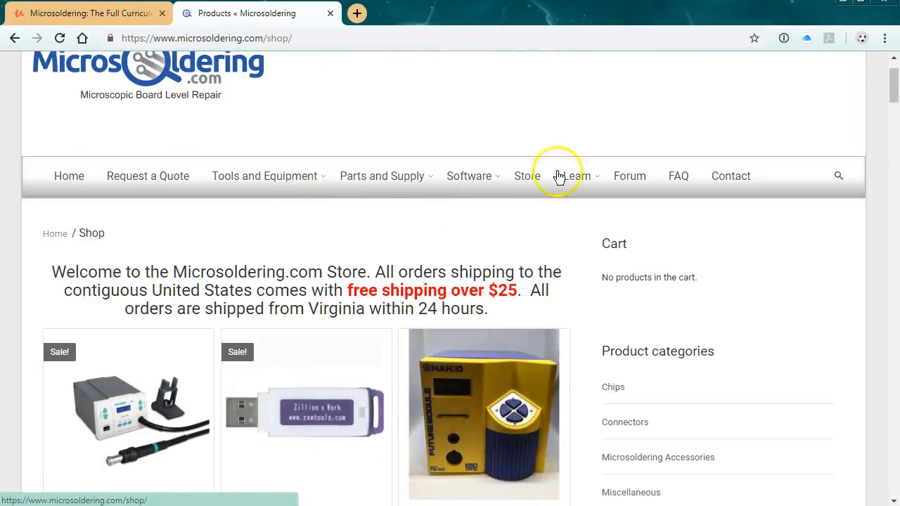
scroll("down", 3)
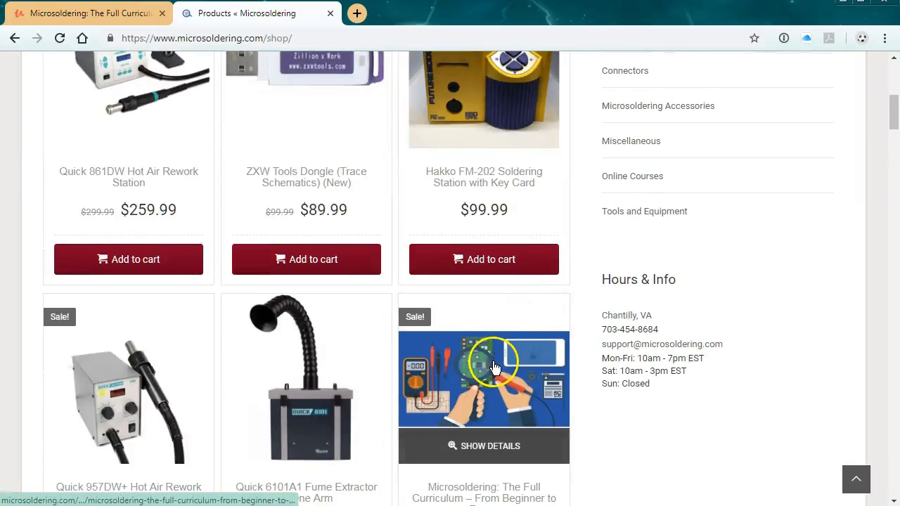
left_click(484, 380)
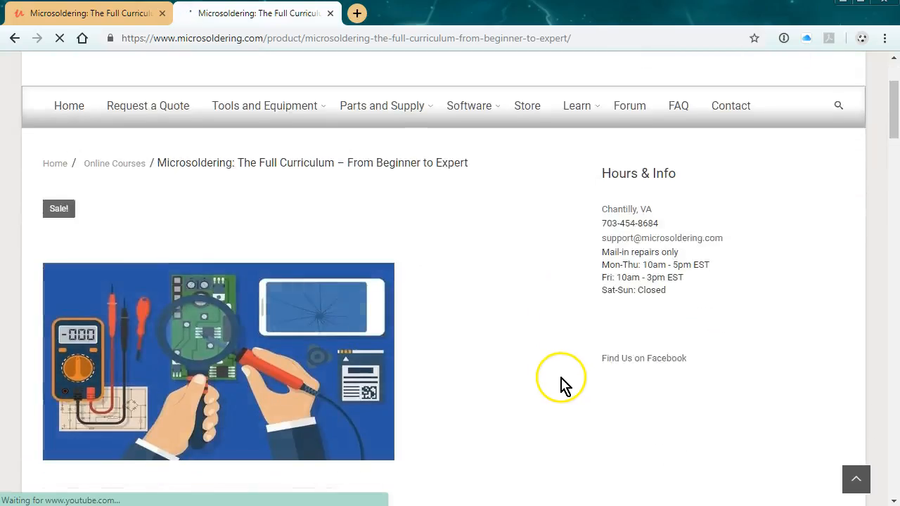
scroll("down", 3)
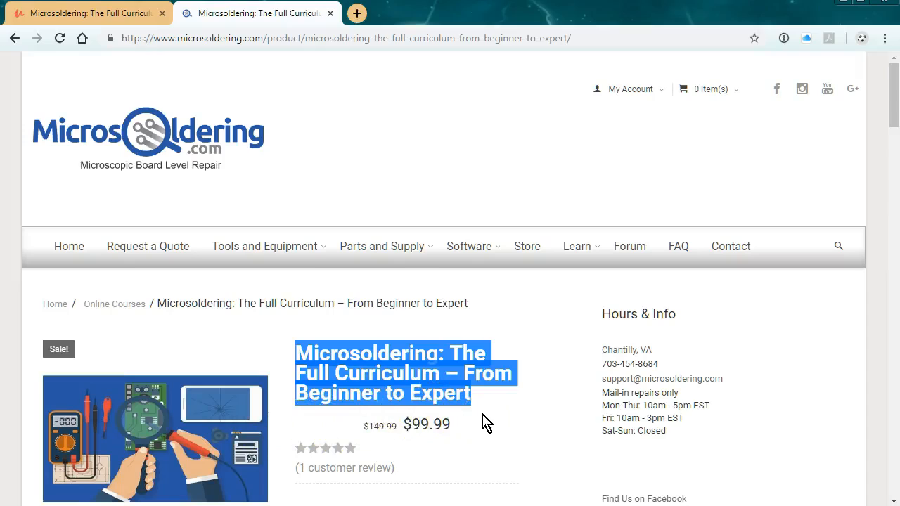
mouse_move(529, 311)
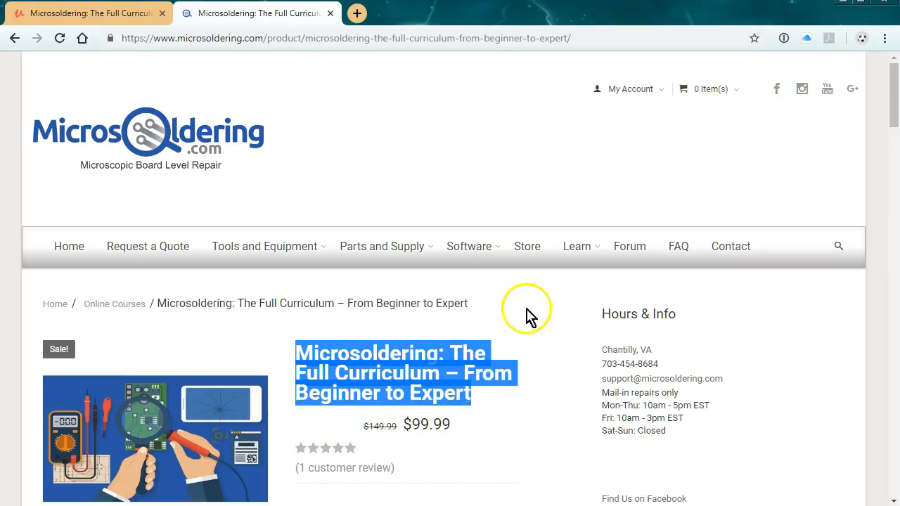
mouse_move(630, 246)
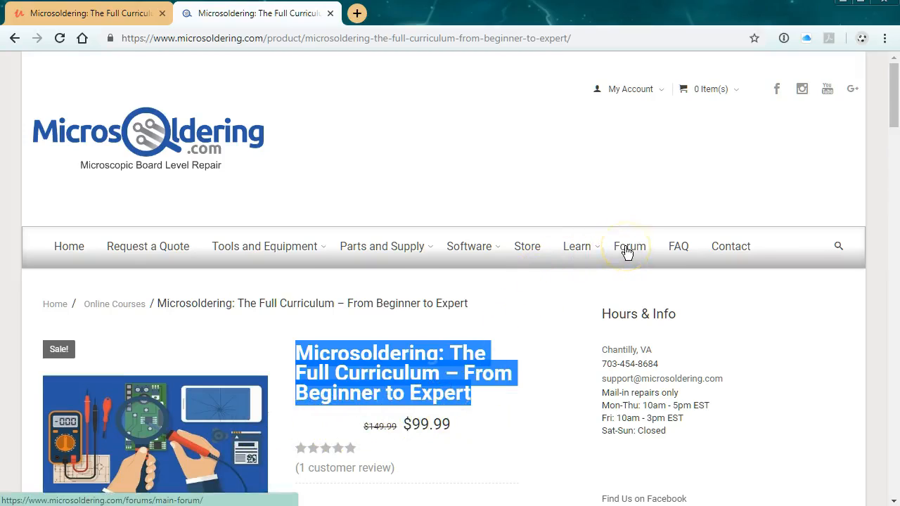
mouse_move(556, 407)
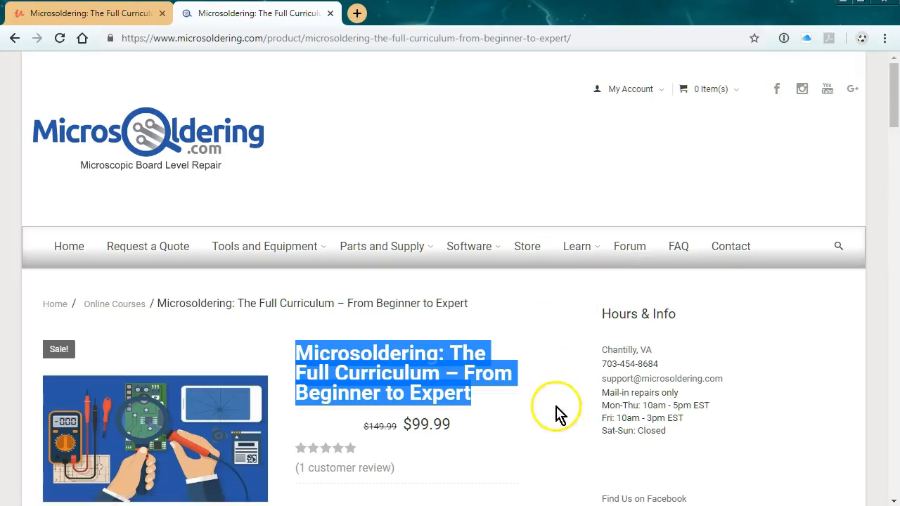